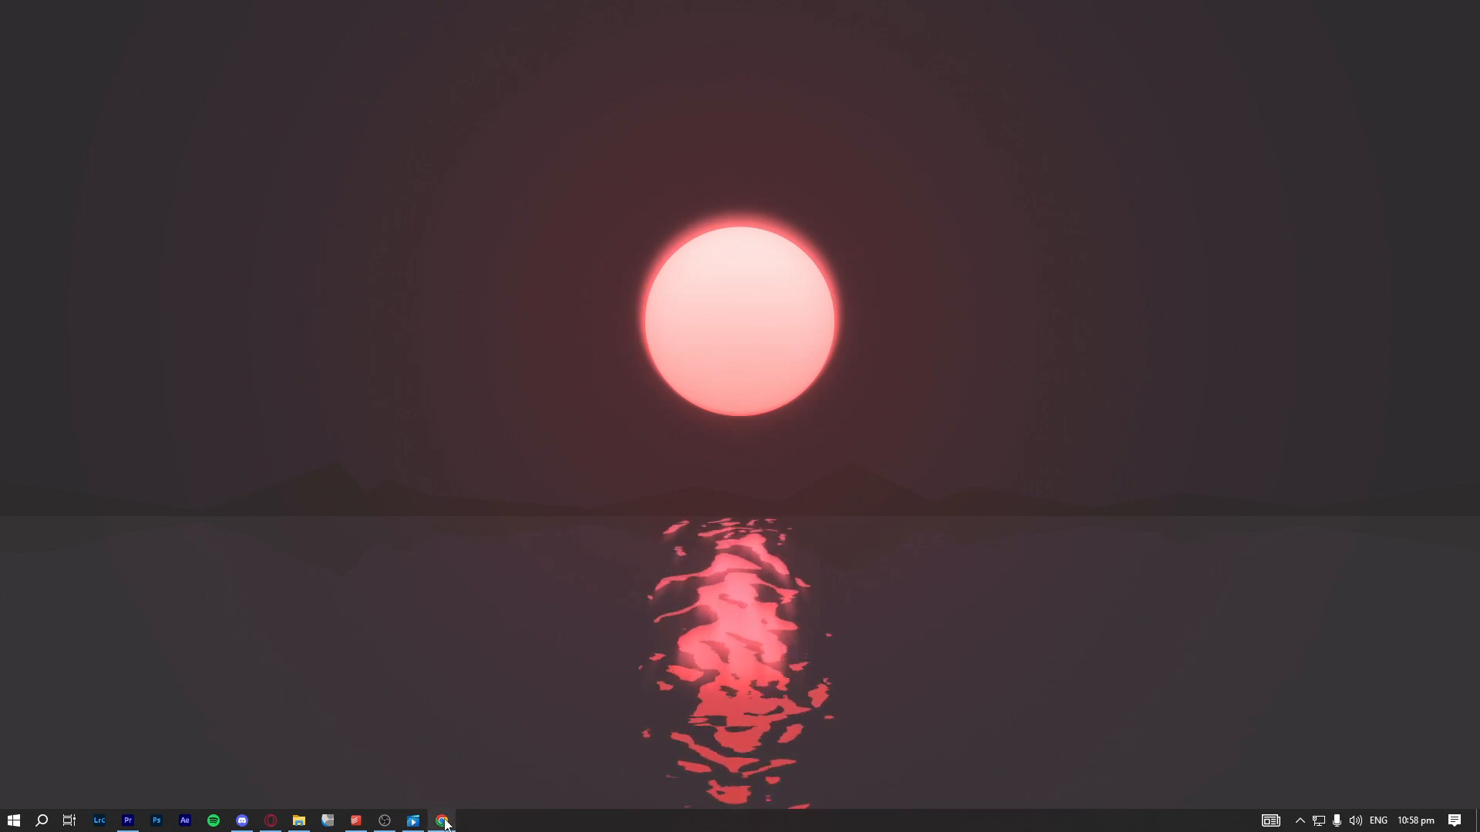
Bring up the browser window showing Google Maps over Metro Manila
{"action": "left_click", "coordinate": [442, 820]}
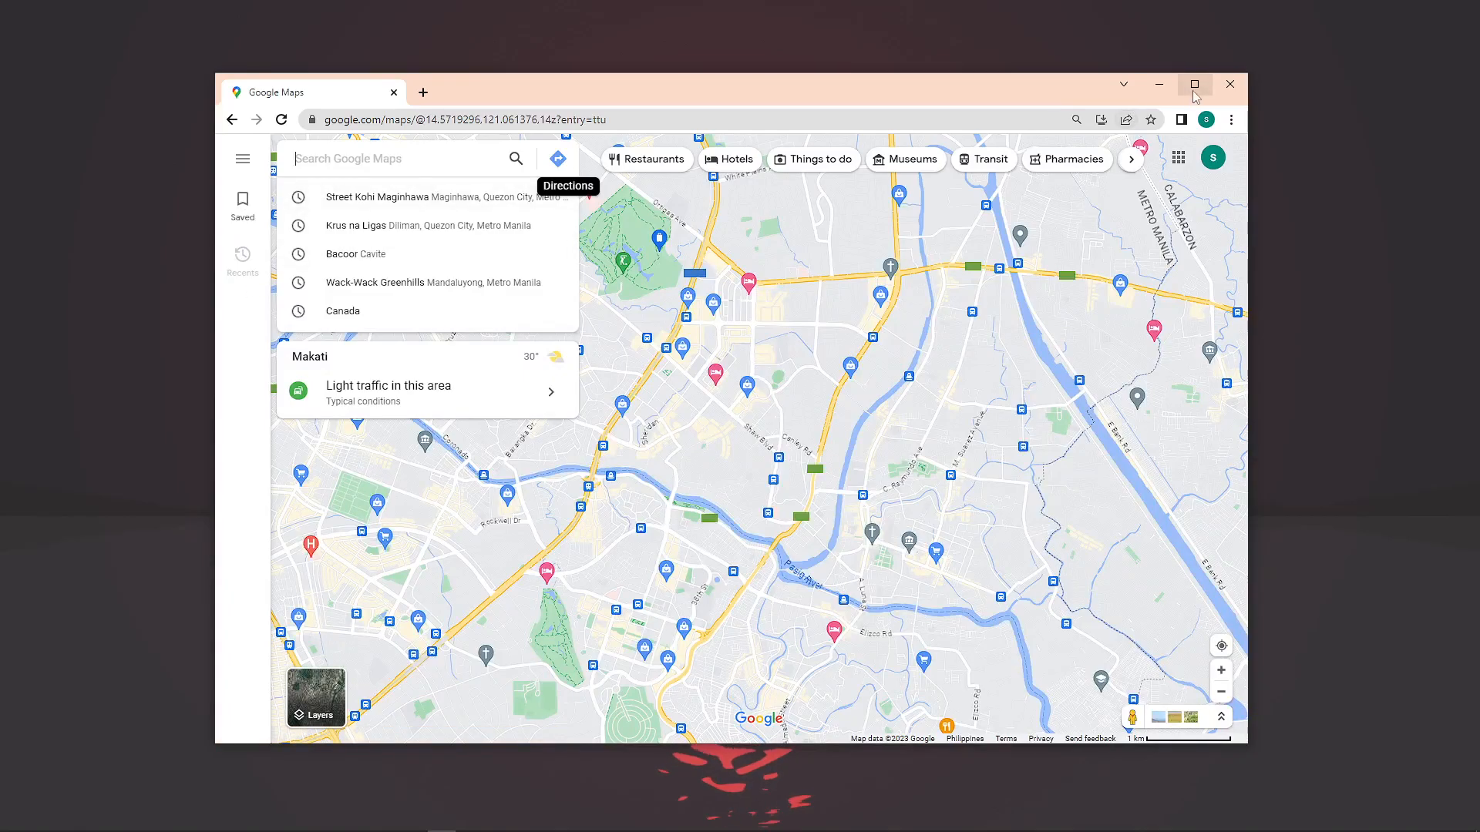
Maximize the window and show the Saved > Labeled list with Home, Work and two sample labels
{"action": "left_click", "coordinate": [1195, 84]}
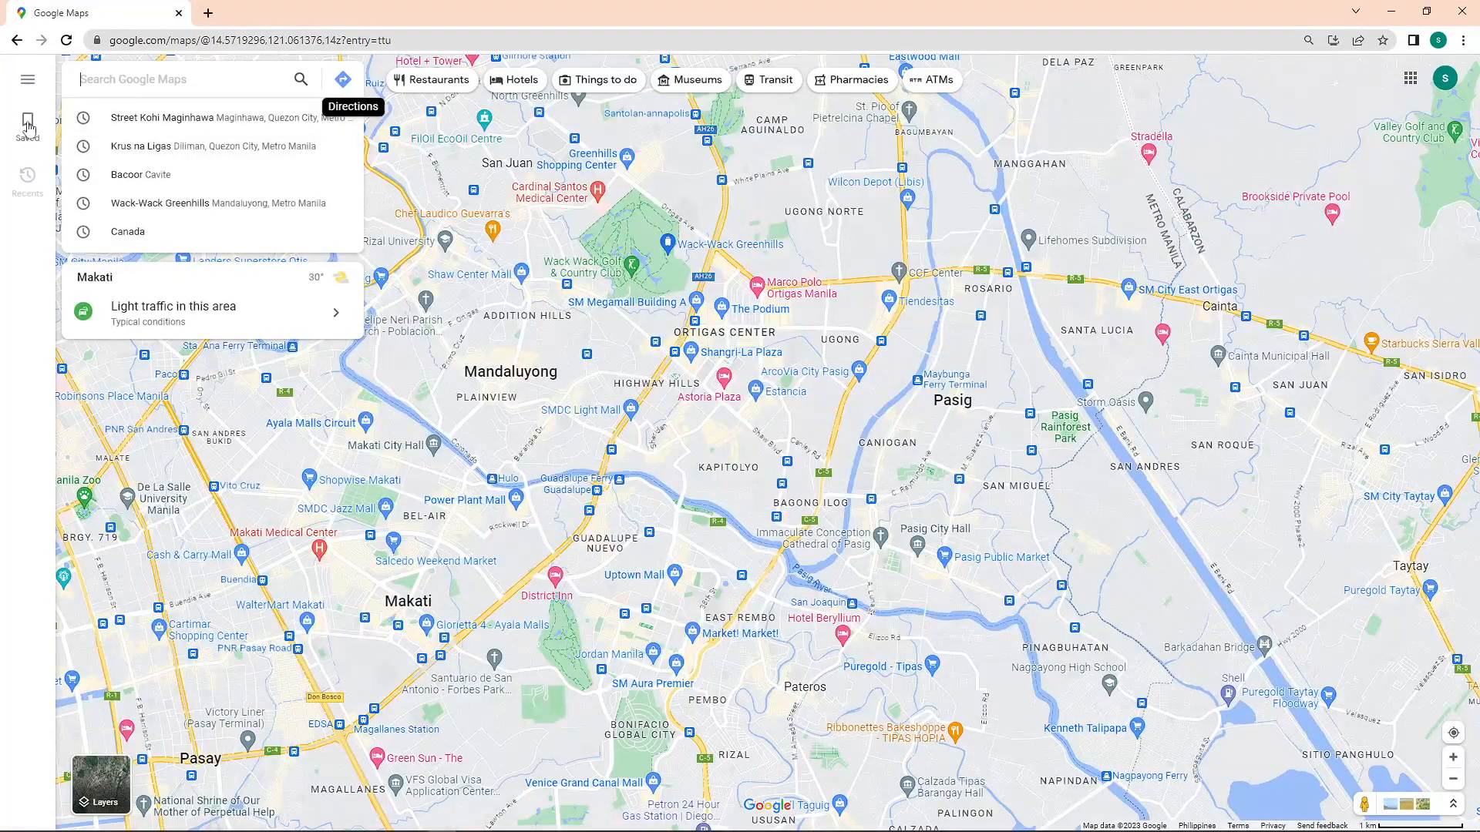
{"action": "left_click", "coordinate": [27, 127]}
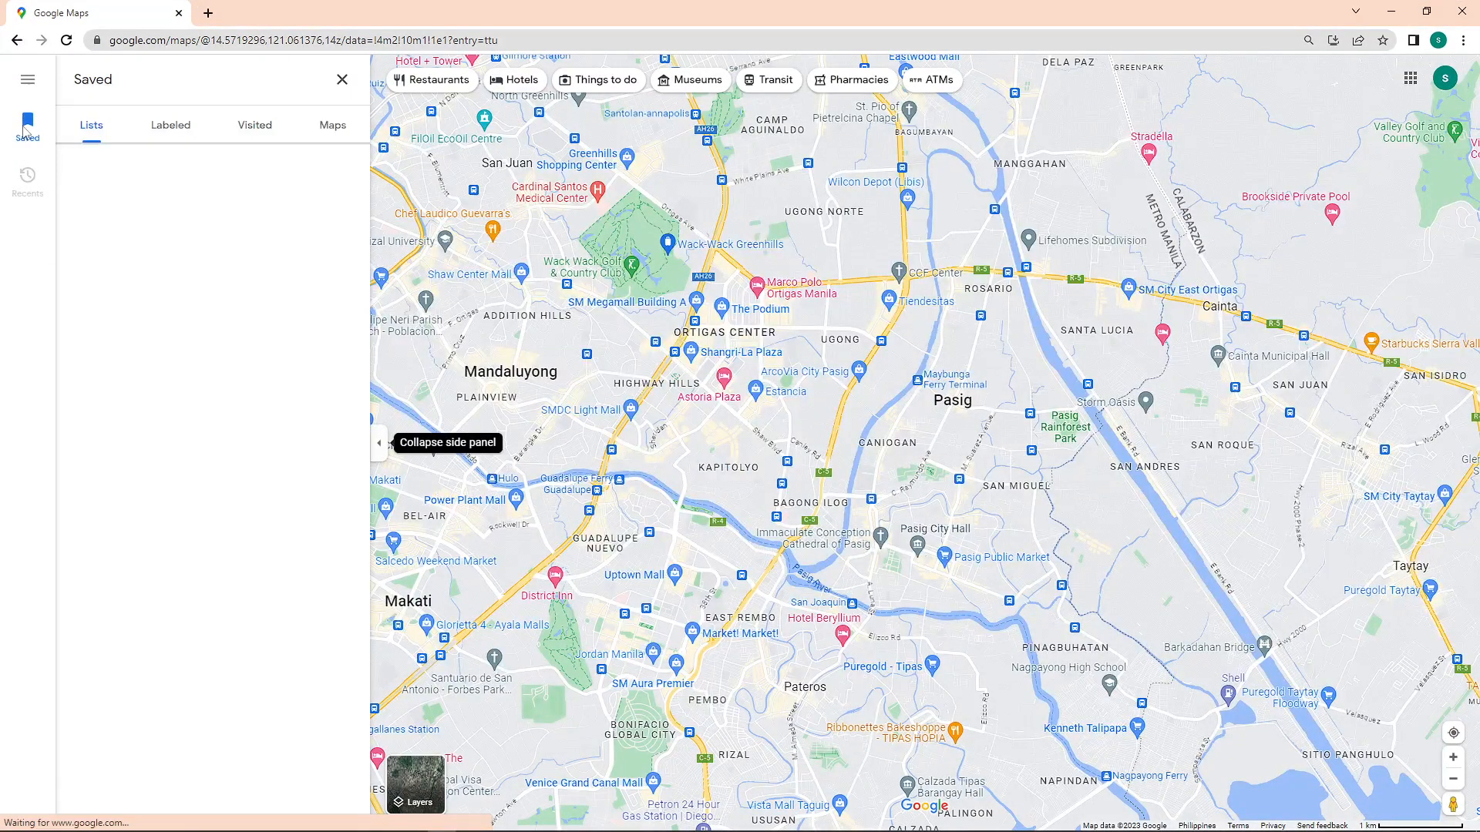
{"action": "left_click", "coordinate": [171, 124]}
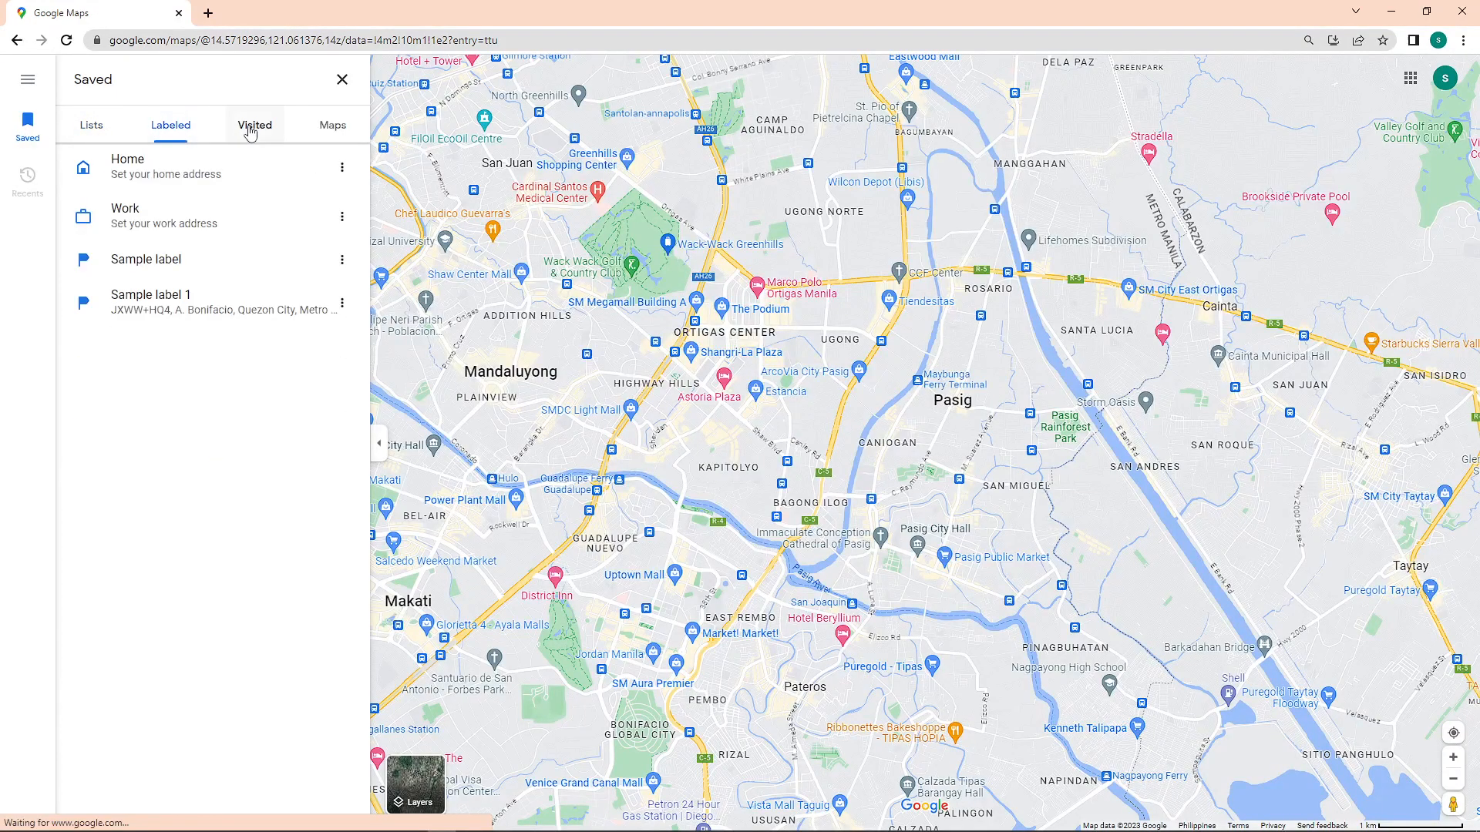
{"action": "left_click", "coordinate": [333, 125]}
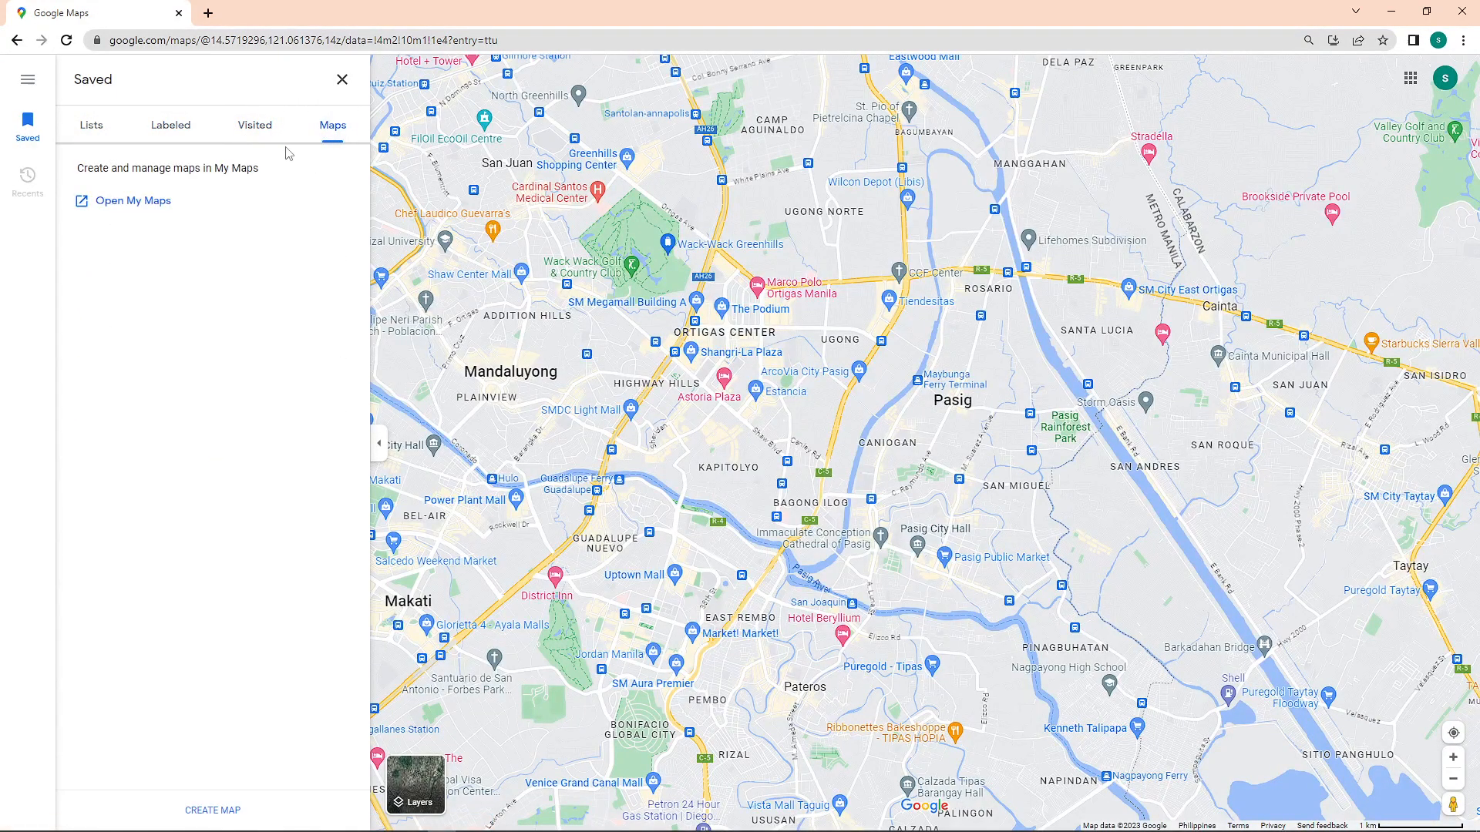
{"action": "left_click", "coordinate": [172, 124]}
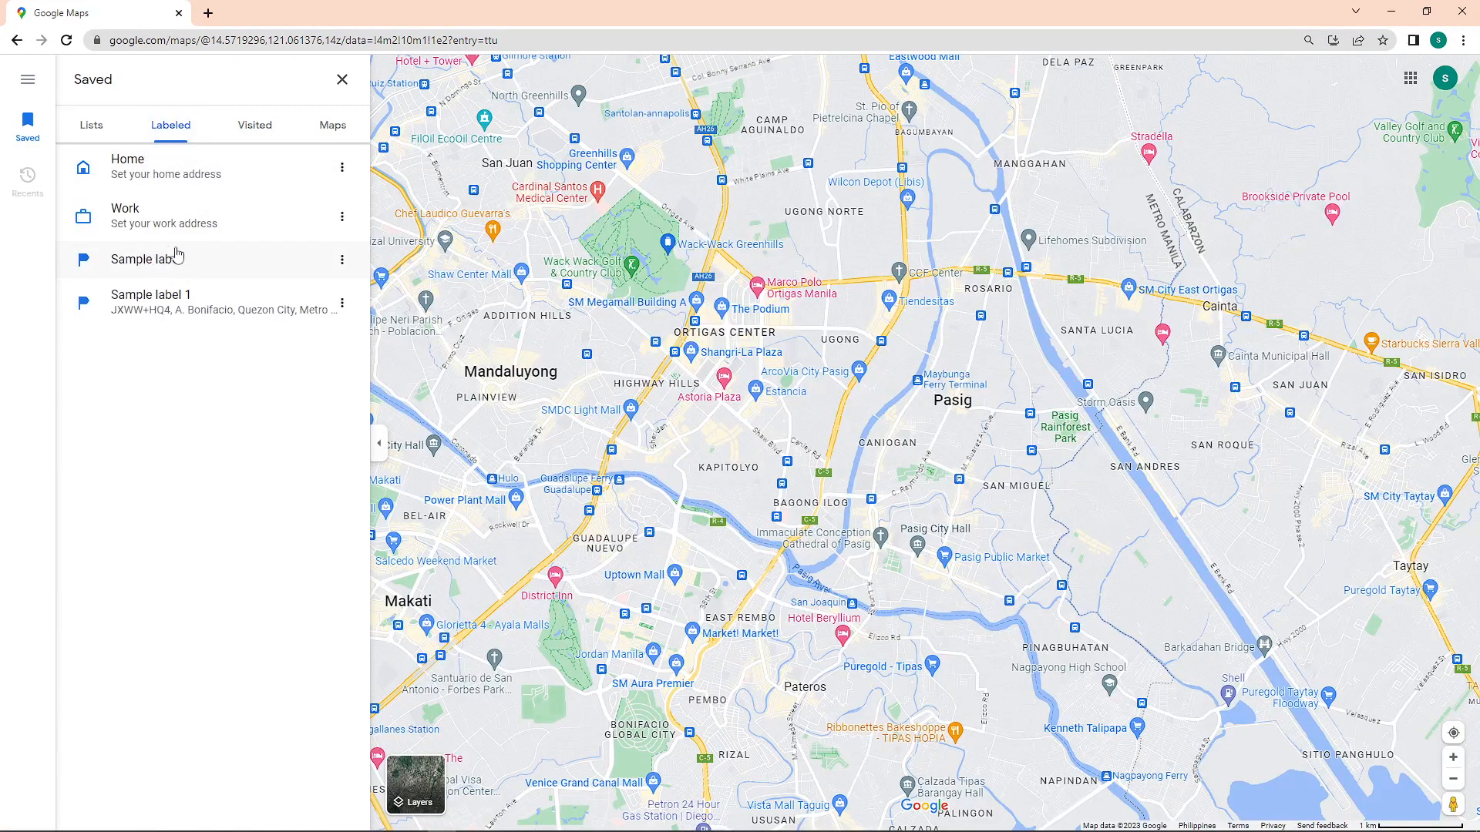
Remove the 'Sample label' from its place near Hutan, Aceh via the label editor
{"action": "left_click", "coordinate": [140, 253]}
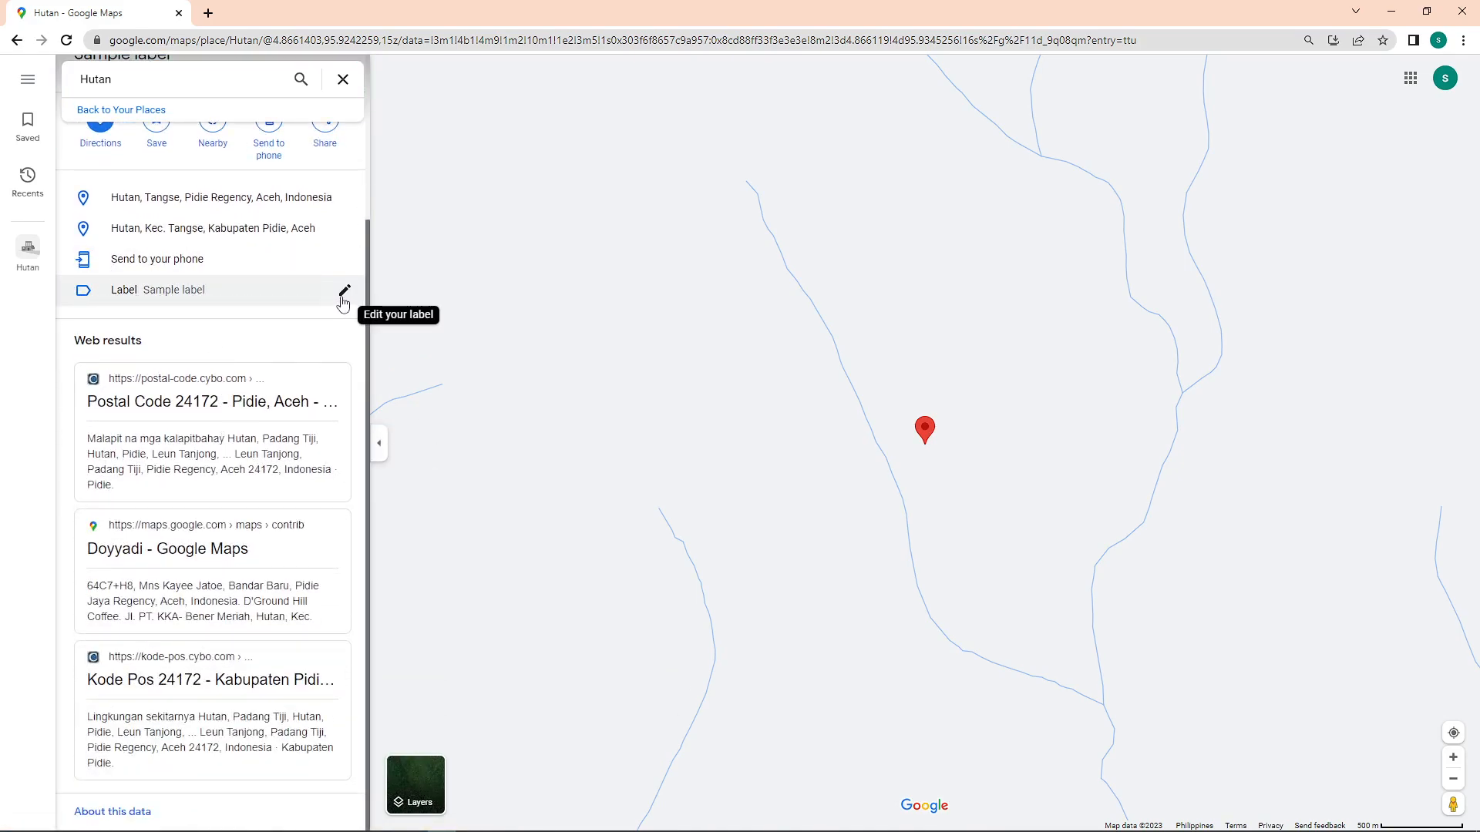
{"action": "left_click", "coordinate": [344, 293]}
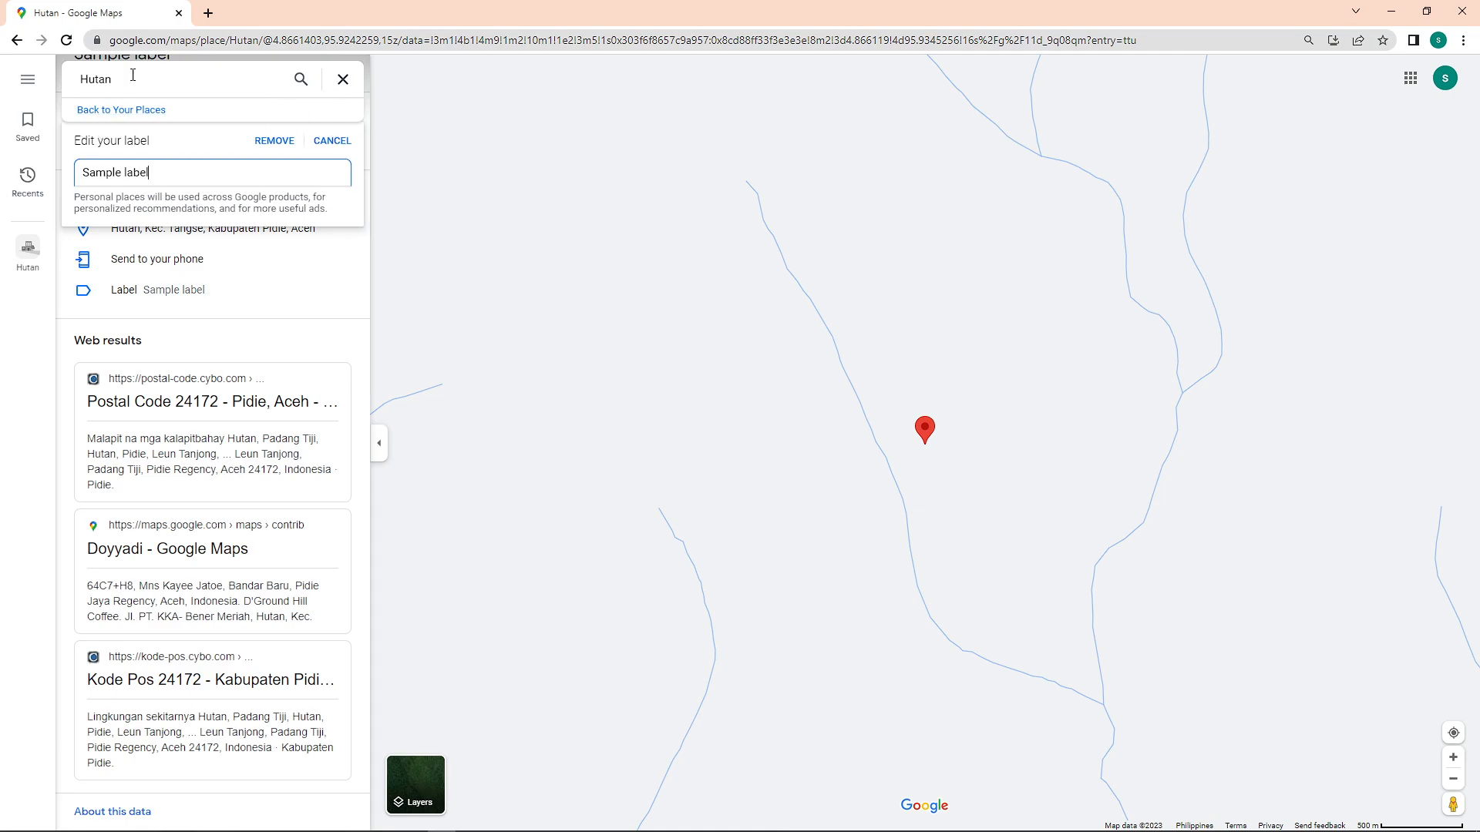
{"action": "double_click", "coordinate": [138, 173]}
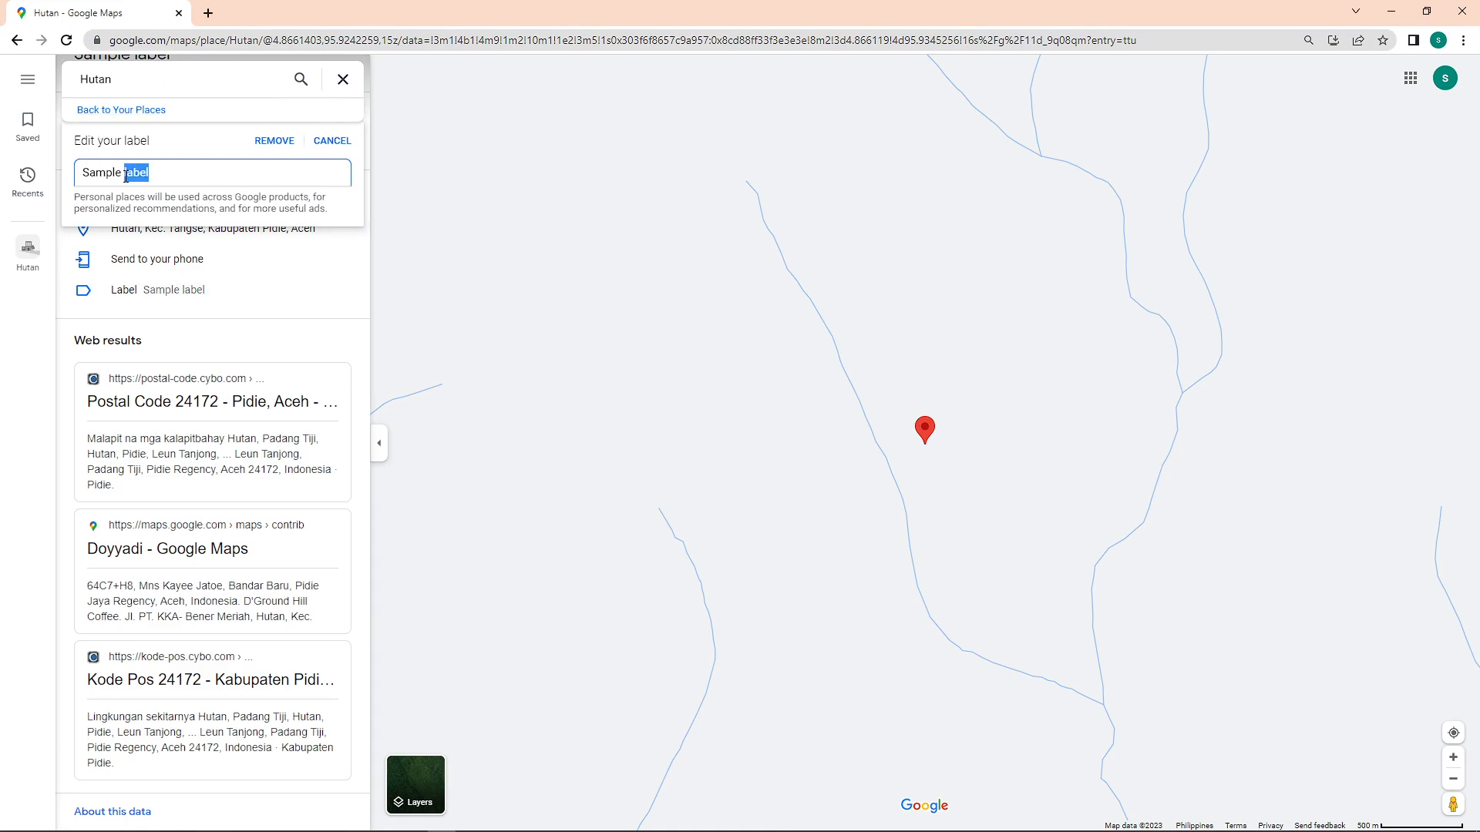
{"action": "type", "text": "S"}
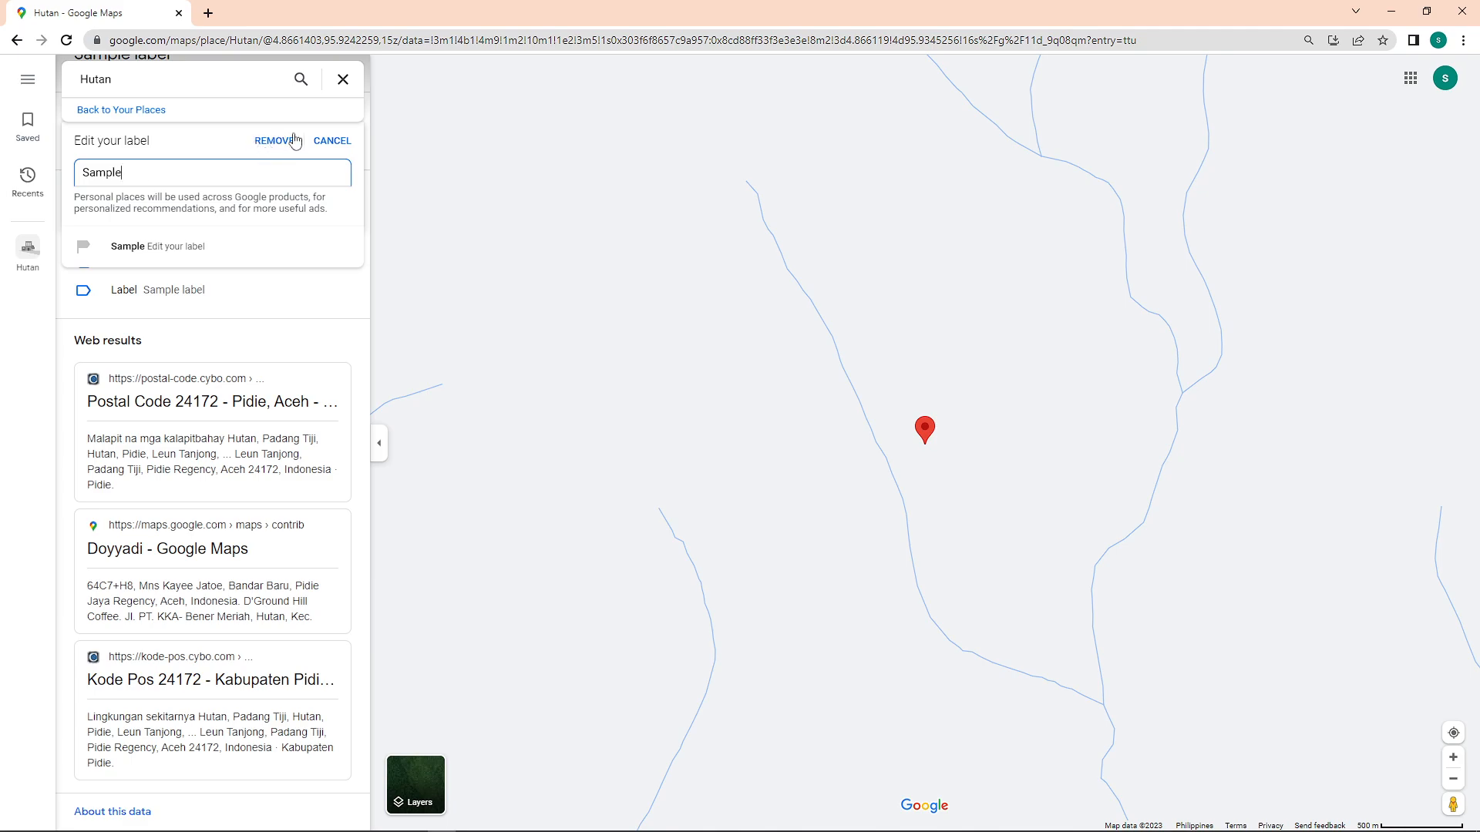
{"action": "left_click", "coordinate": [275, 141]}
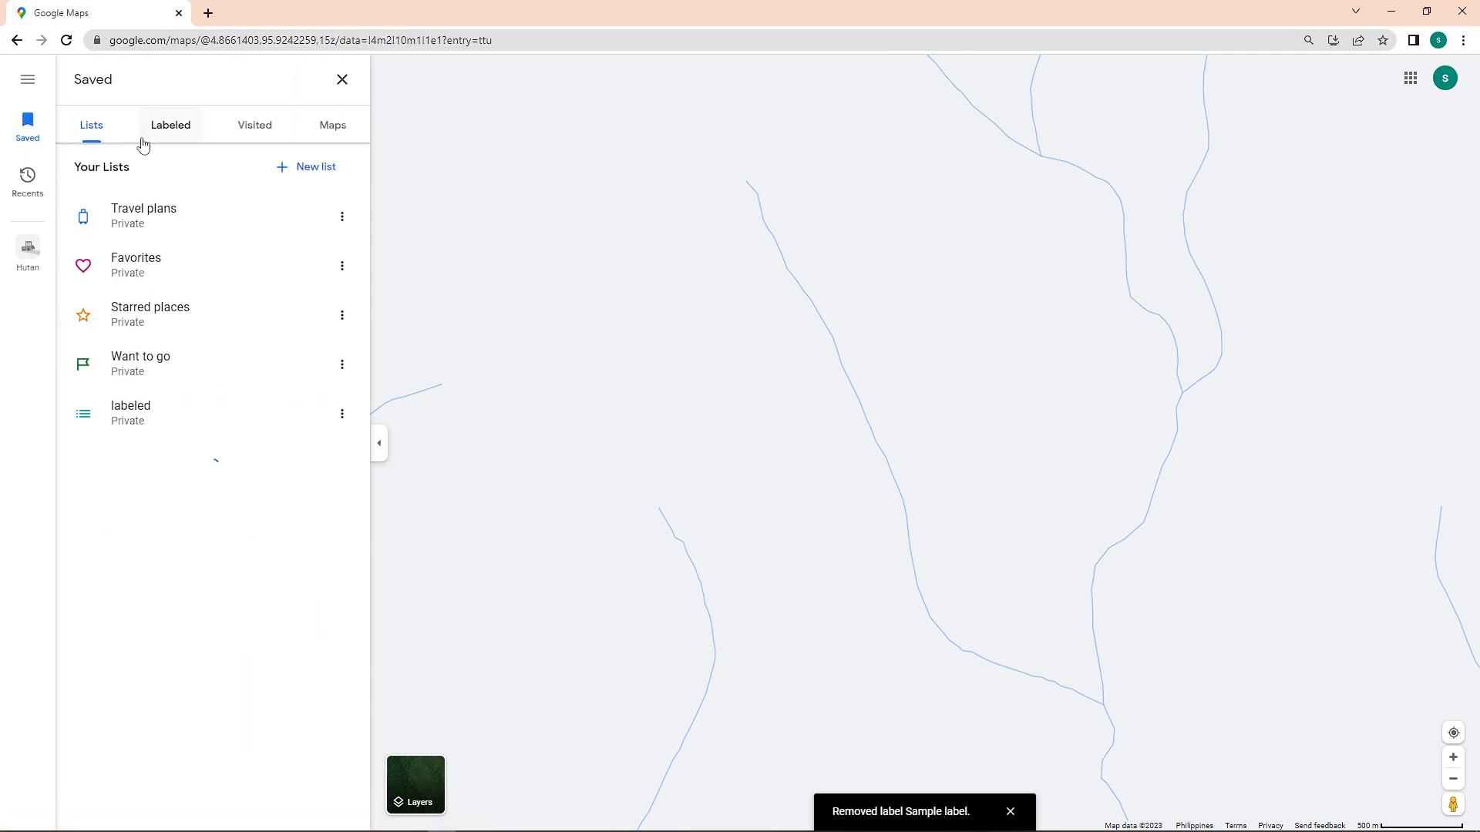
Remove the address for 'Sample label 1', leaving only Home and Work labeled
{"action": "left_click", "coordinate": [171, 124]}
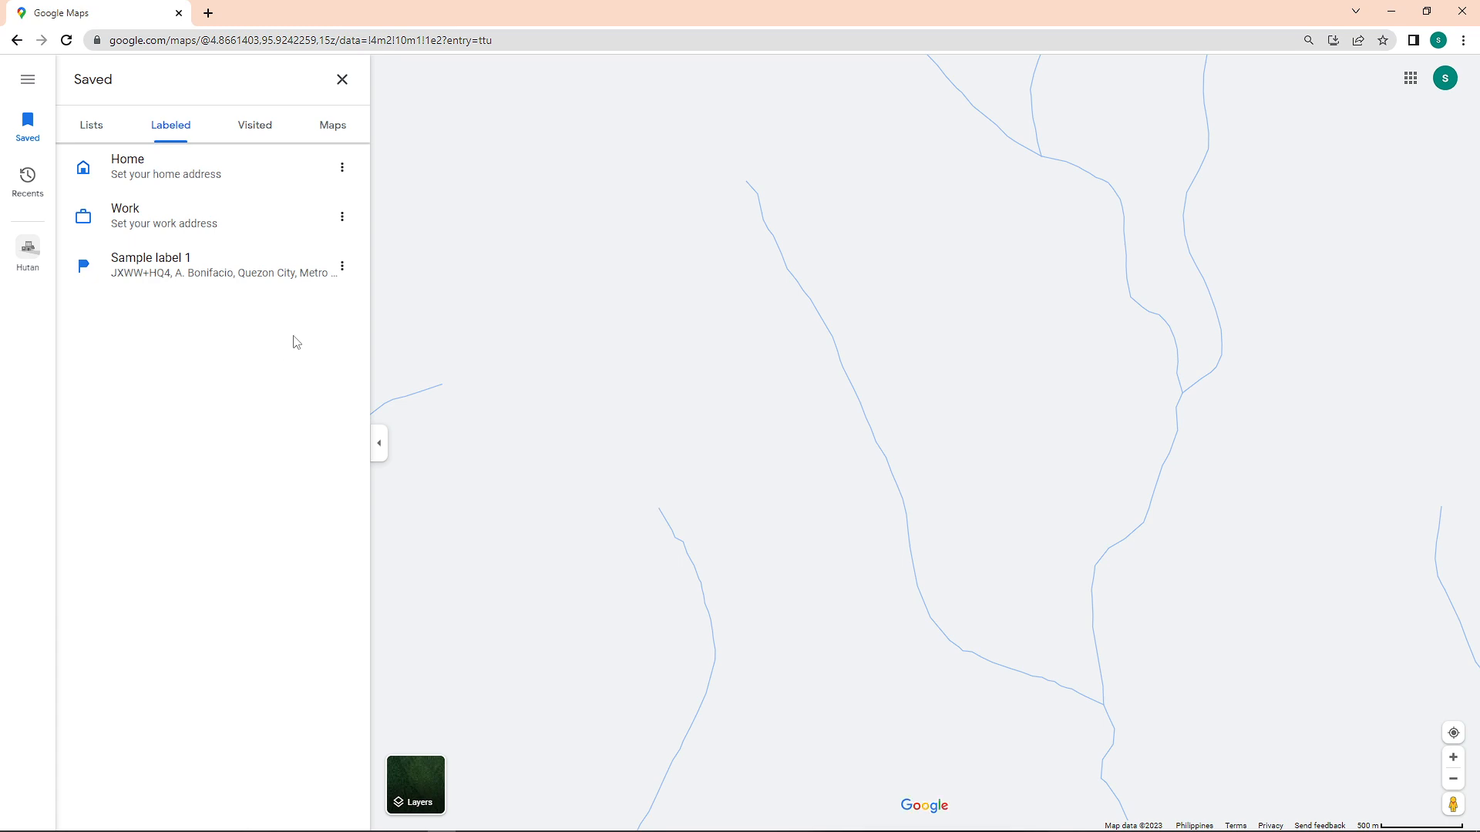
{"action": "mouse_move", "coordinate": [342, 266]}
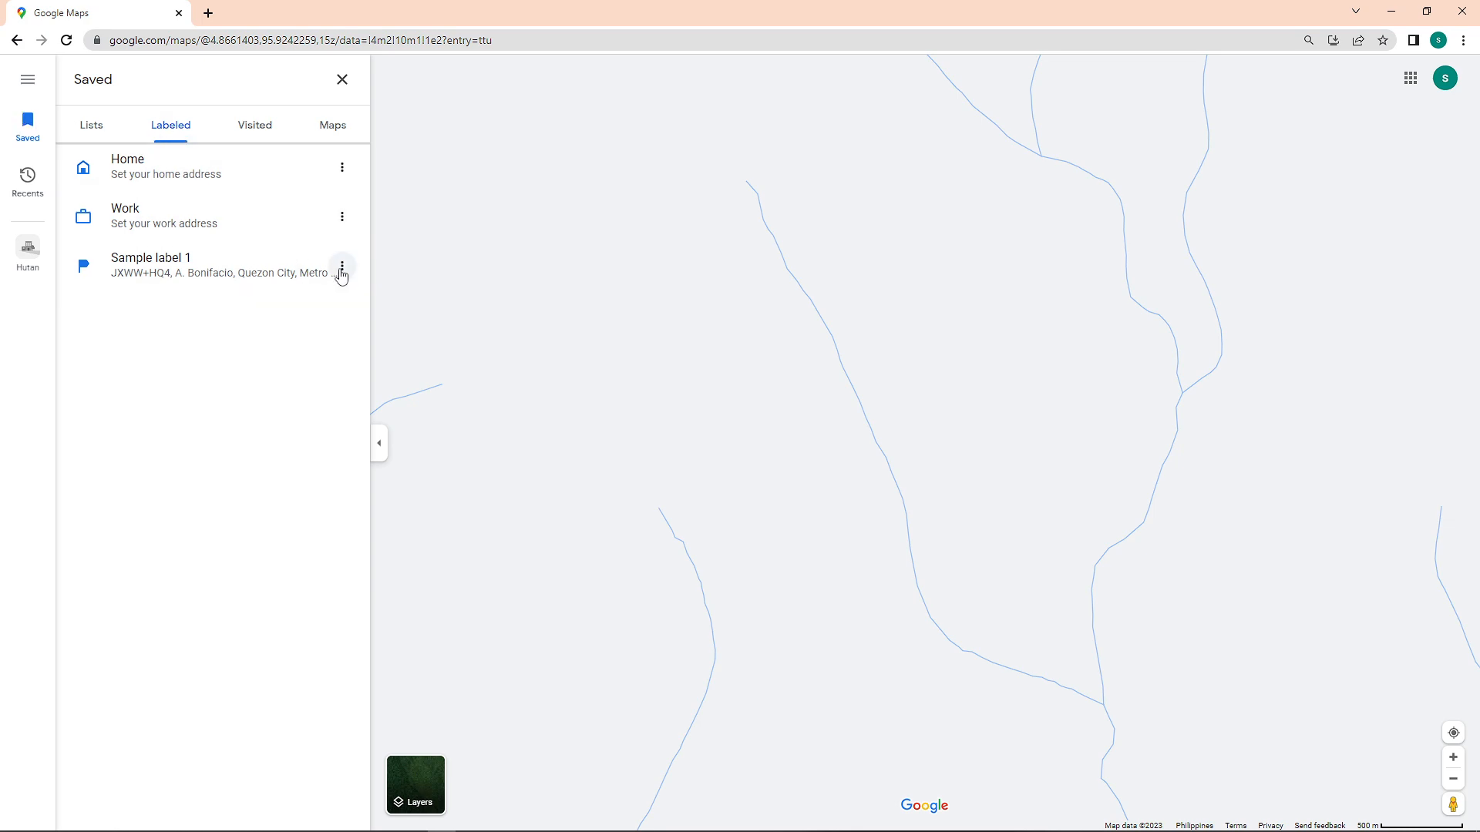
{"action": "left_click", "coordinate": [342, 267]}
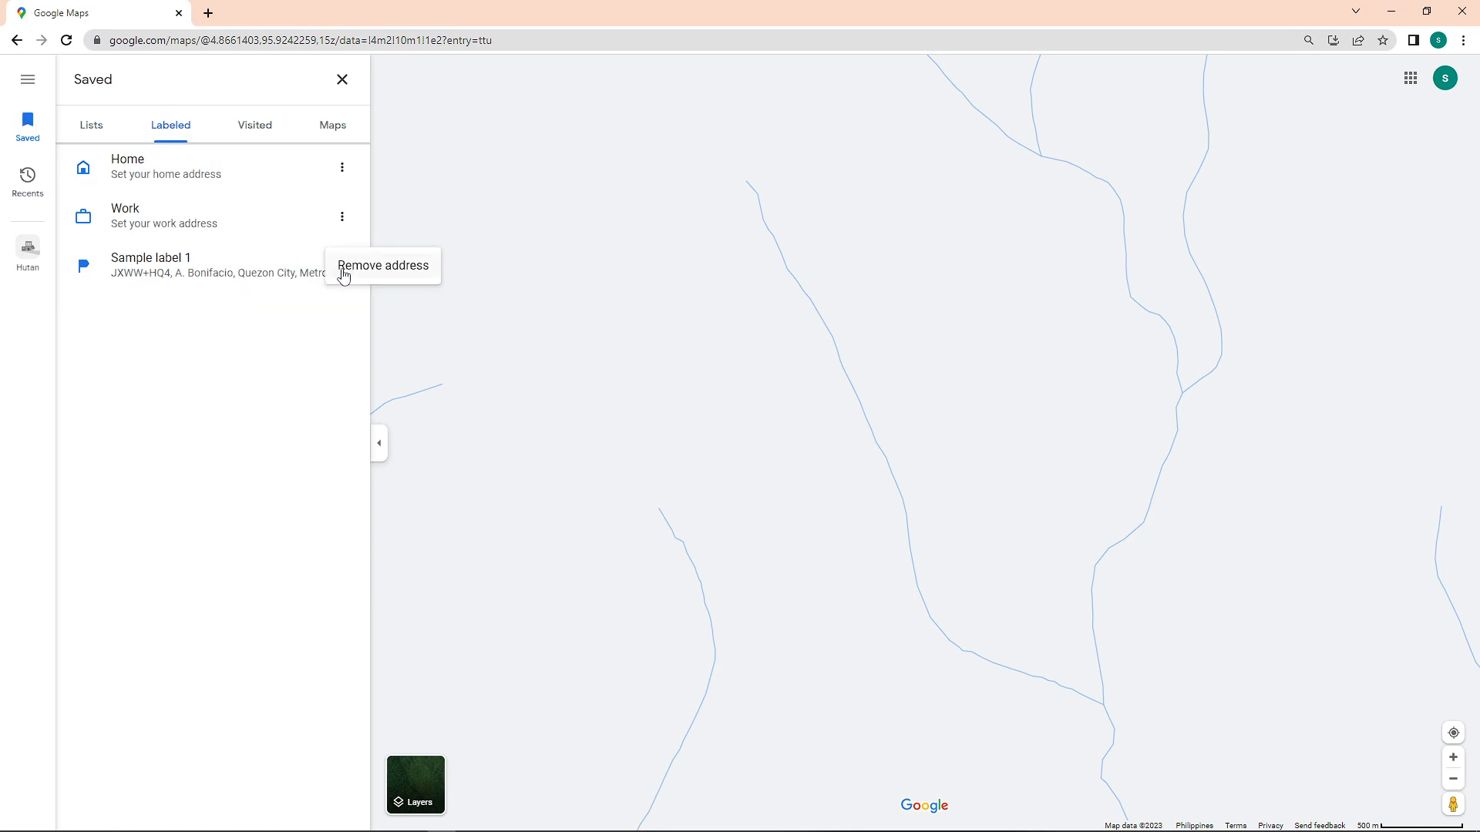
{"action": "mouse_move", "coordinate": [396, 270]}
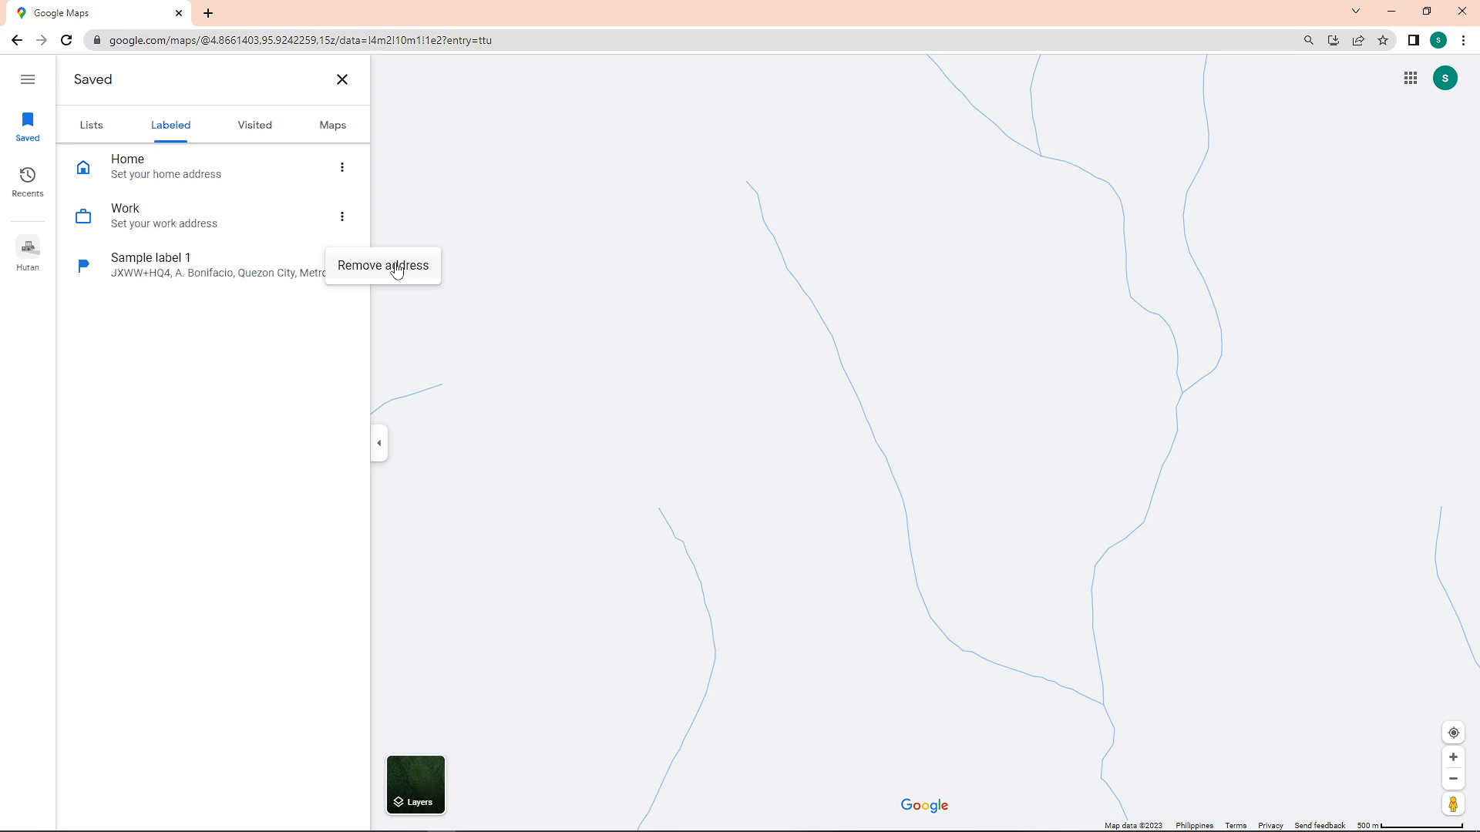
{"action": "mouse_move", "coordinate": [385, 274]}
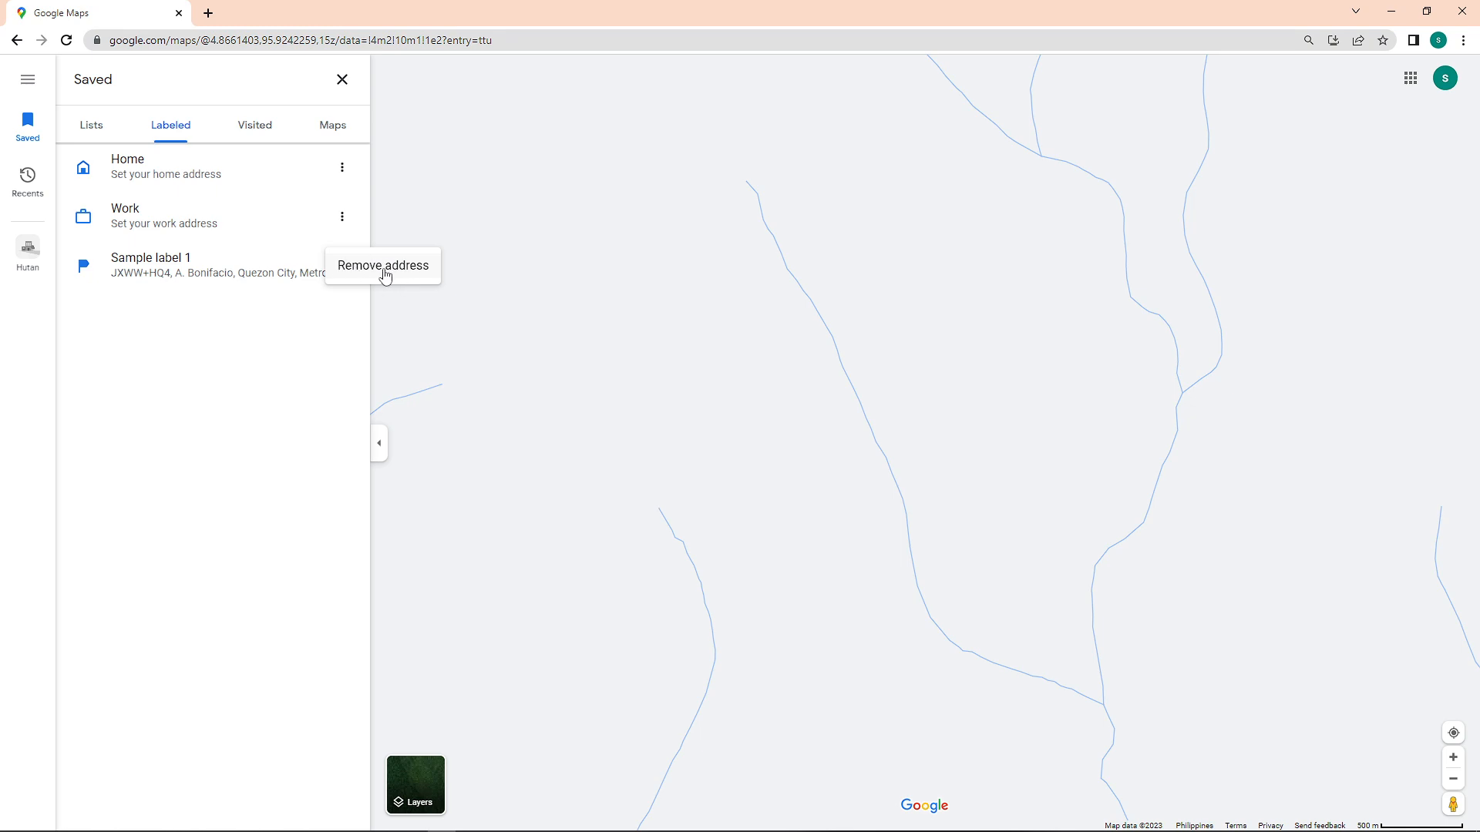
{"action": "left_click", "coordinate": [382, 266]}
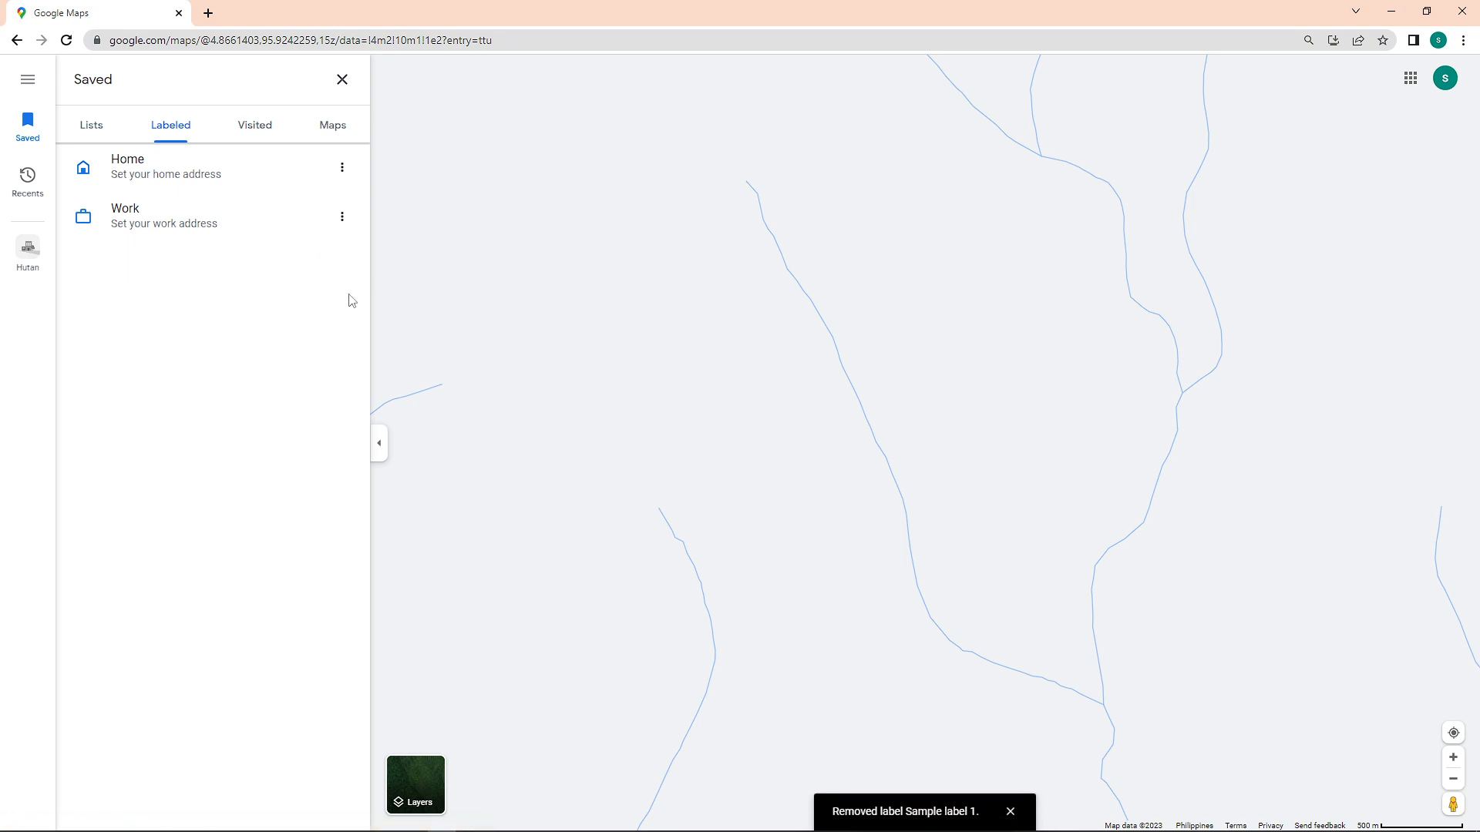